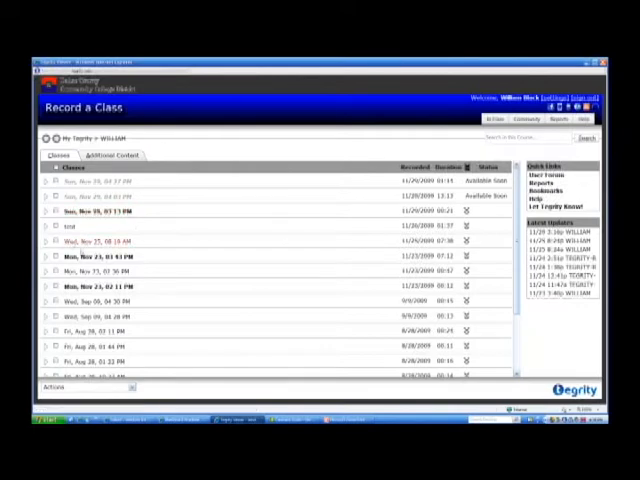
- Expand the Wed, Sep 09 class recording to show its thumbnail preview and duration
left_click(100, 286)
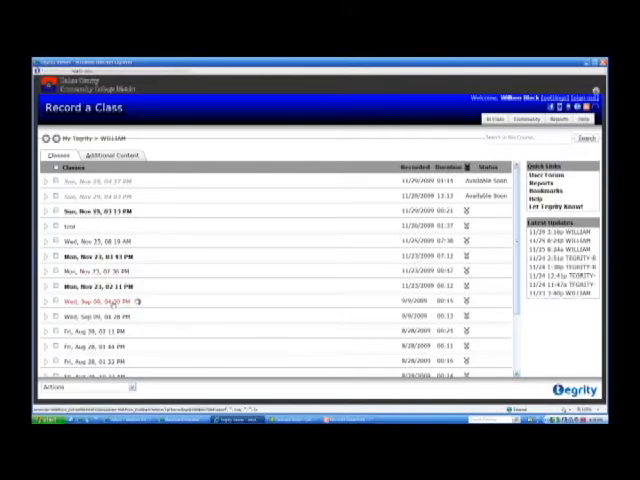
left_click(46, 301)
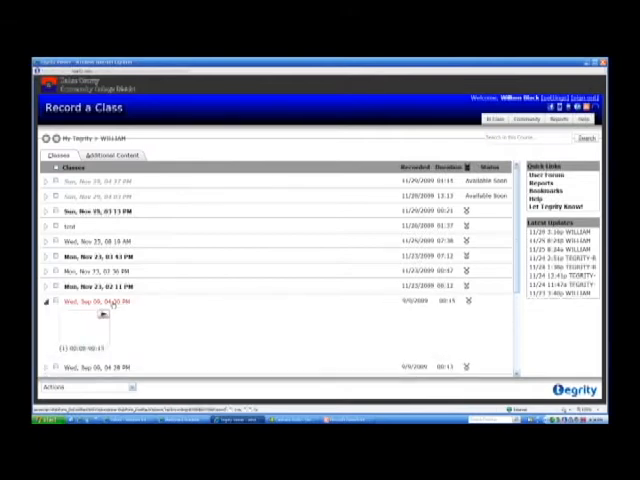
scroll("down", 3)
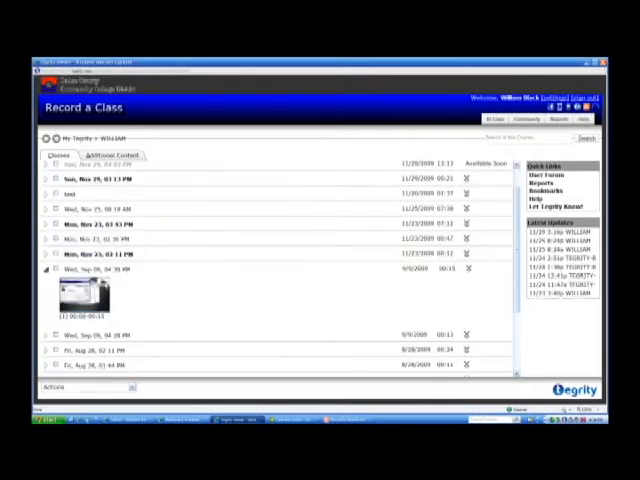